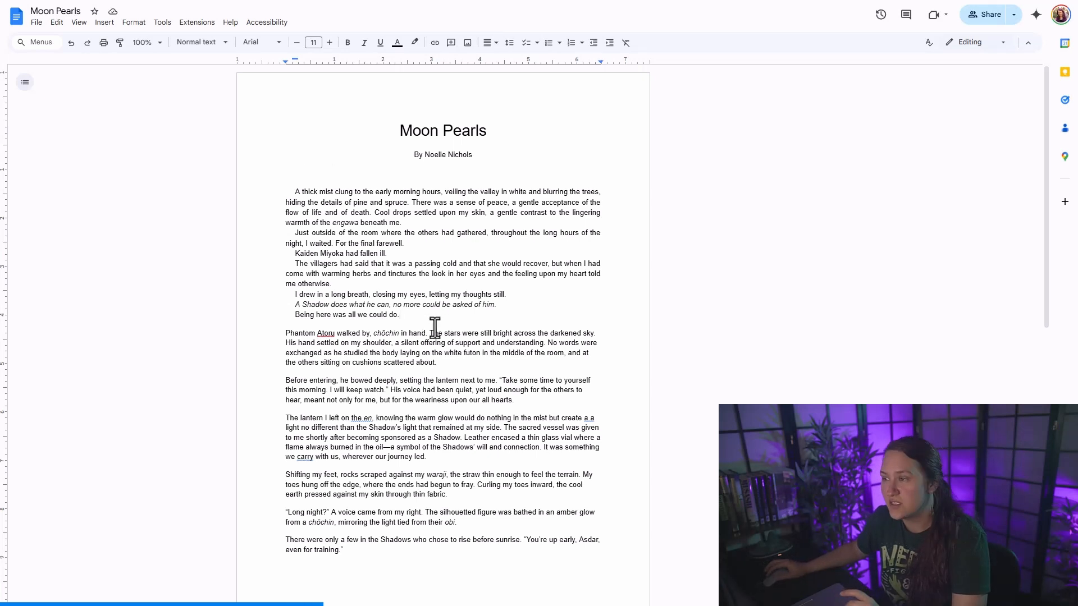
Copy the opening paragraphs' indented, tightly spaced formatting onto the remaining Moon Pearls paragraphs.
drag(290, 191, 399, 314)
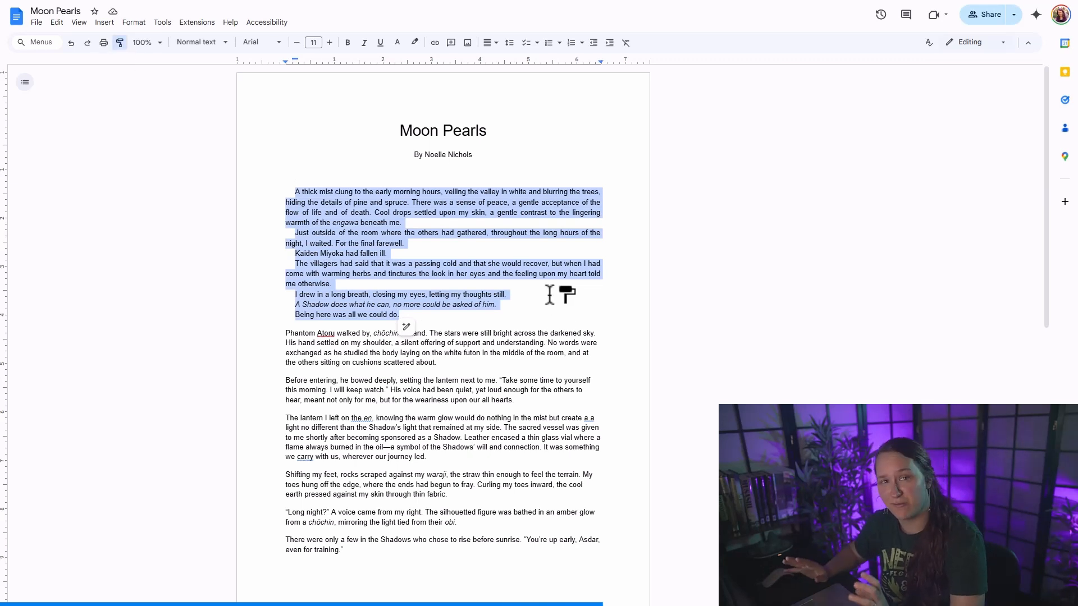
mouse_move(491, 246)
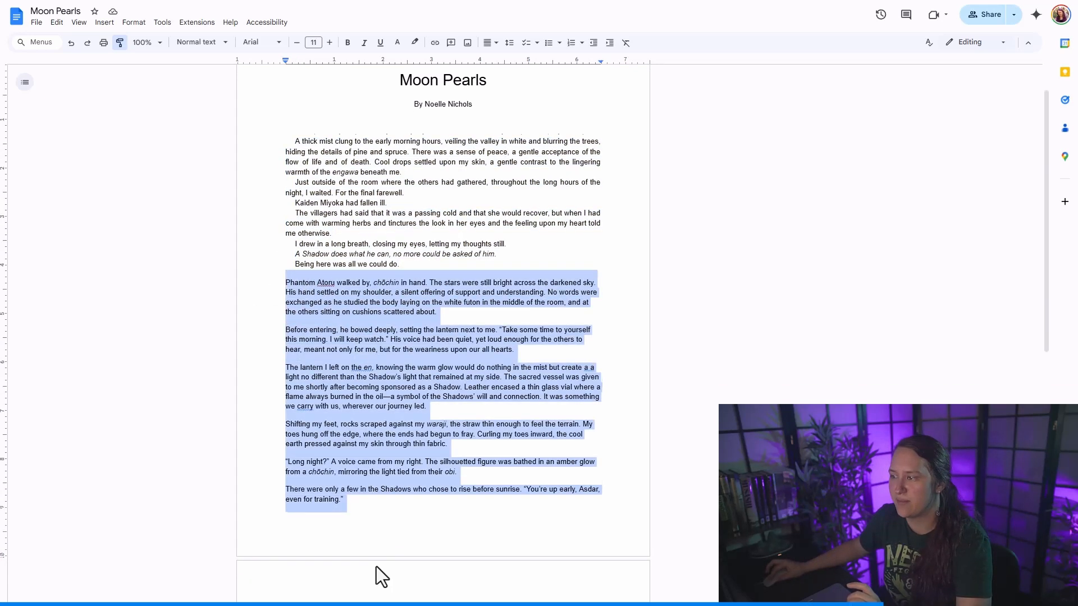
scroll(down, 3)
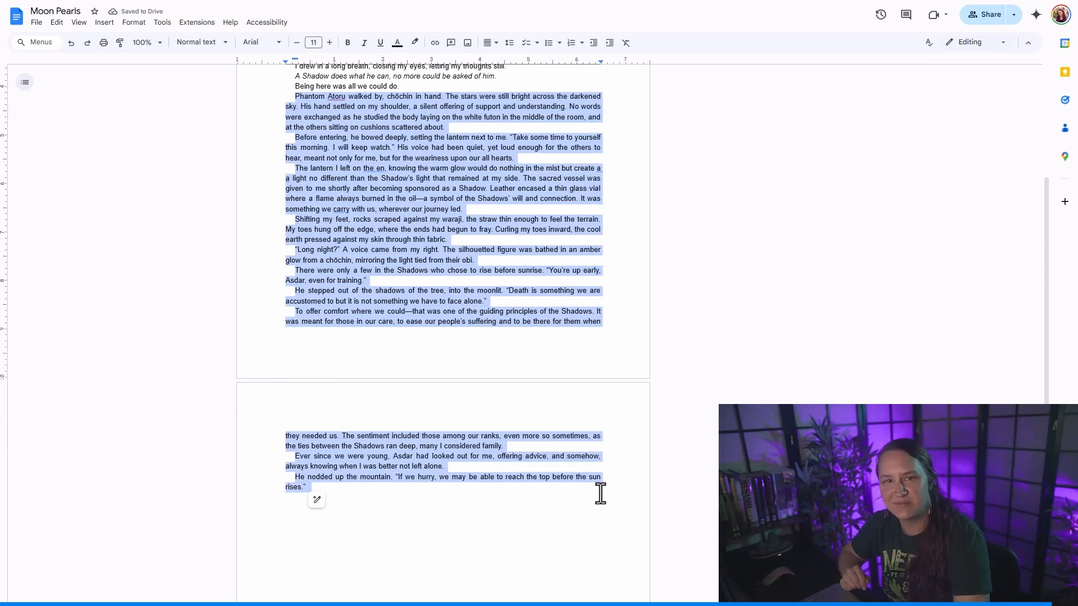
Create an untitled document and insert a new blank drawing.
click(104, 22)
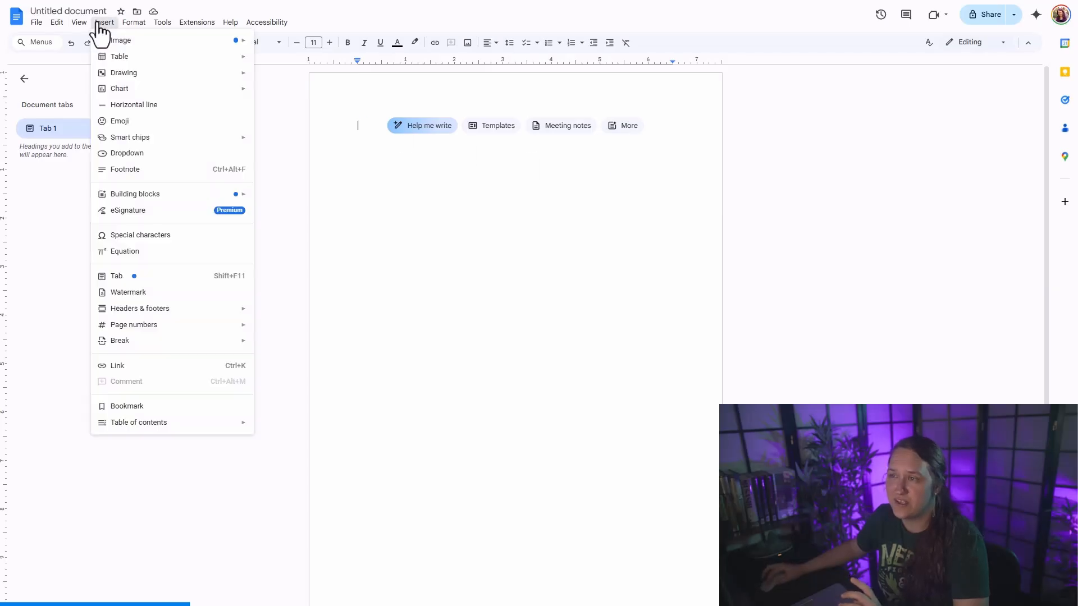
mouse_move(123, 72)
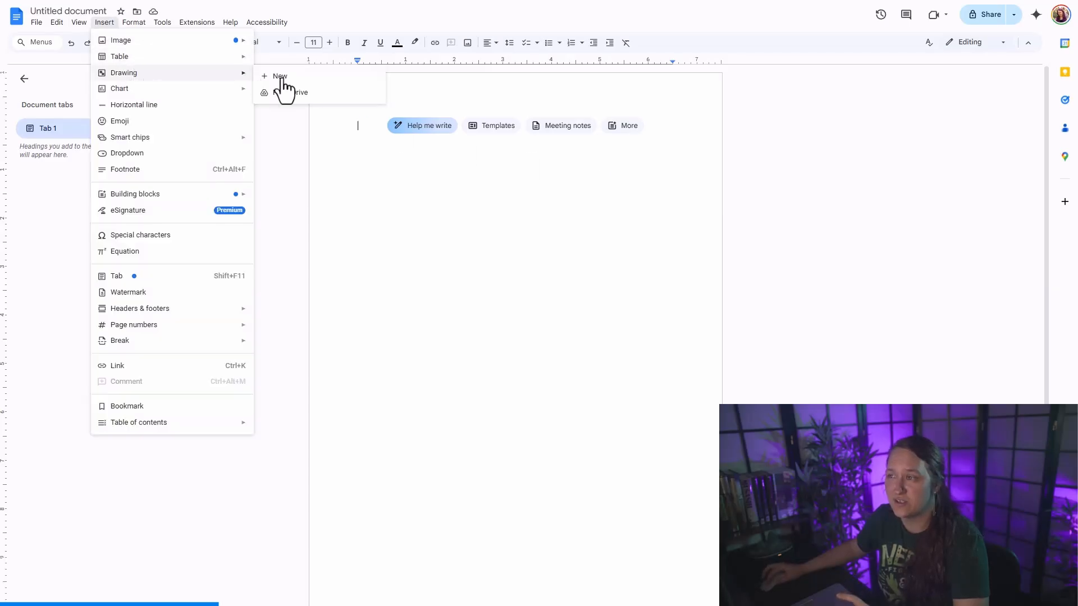
click(280, 75)
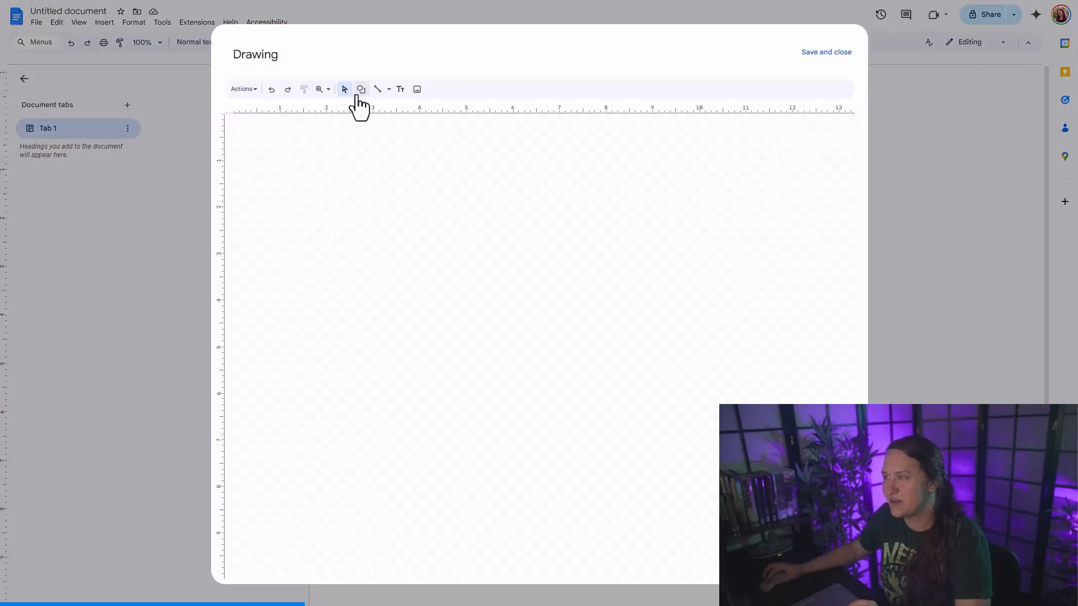
Draw a rectangle labeled 'Joe is hungry and wants bread' and a '1. Has no money' box.
click(361, 88)
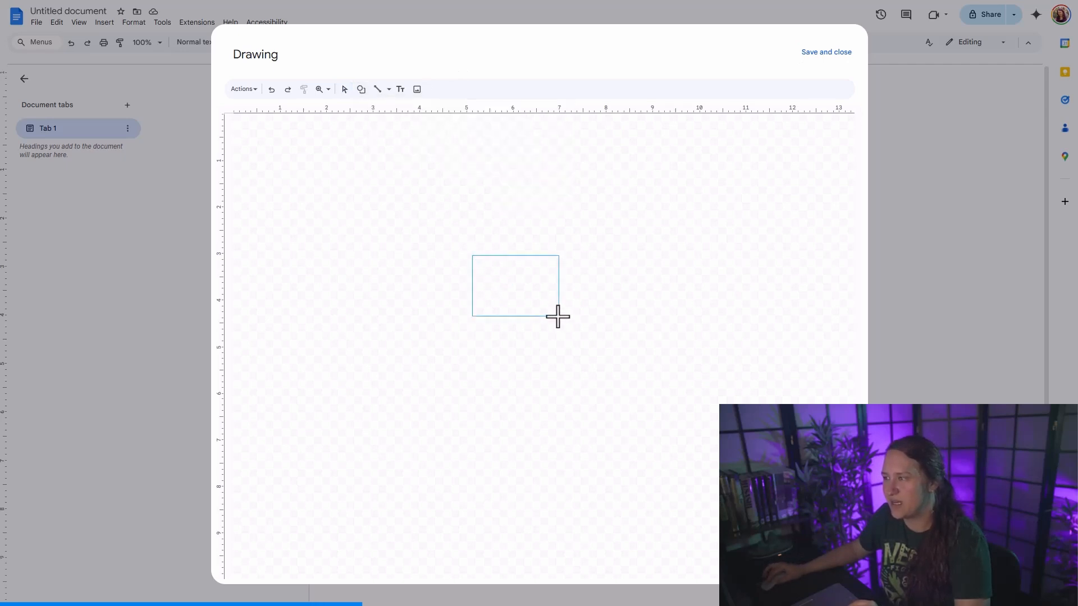
drag(471, 257, 558, 316)
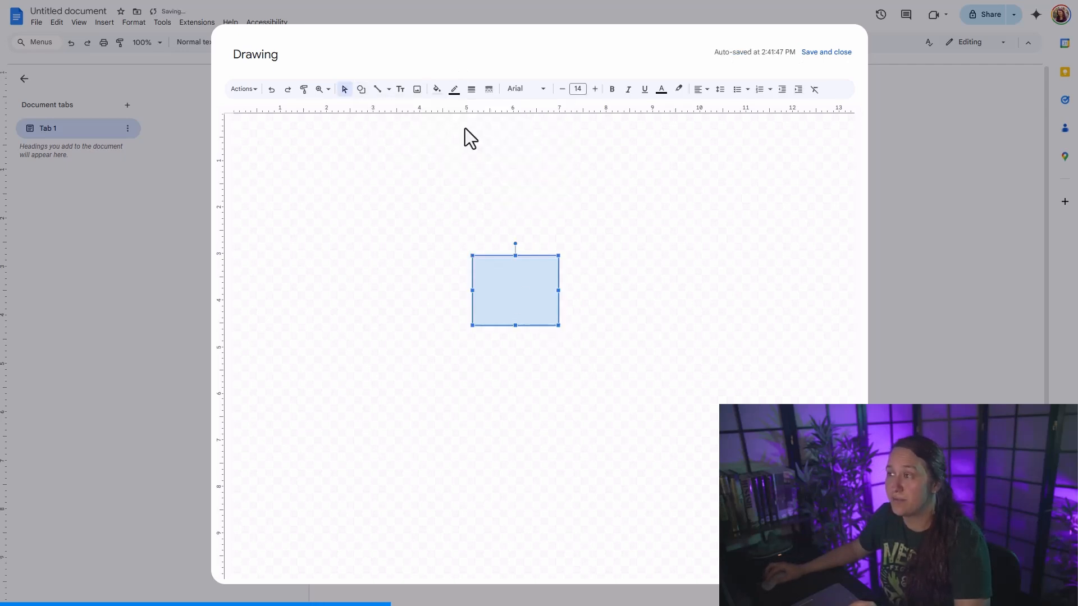
click(401, 89)
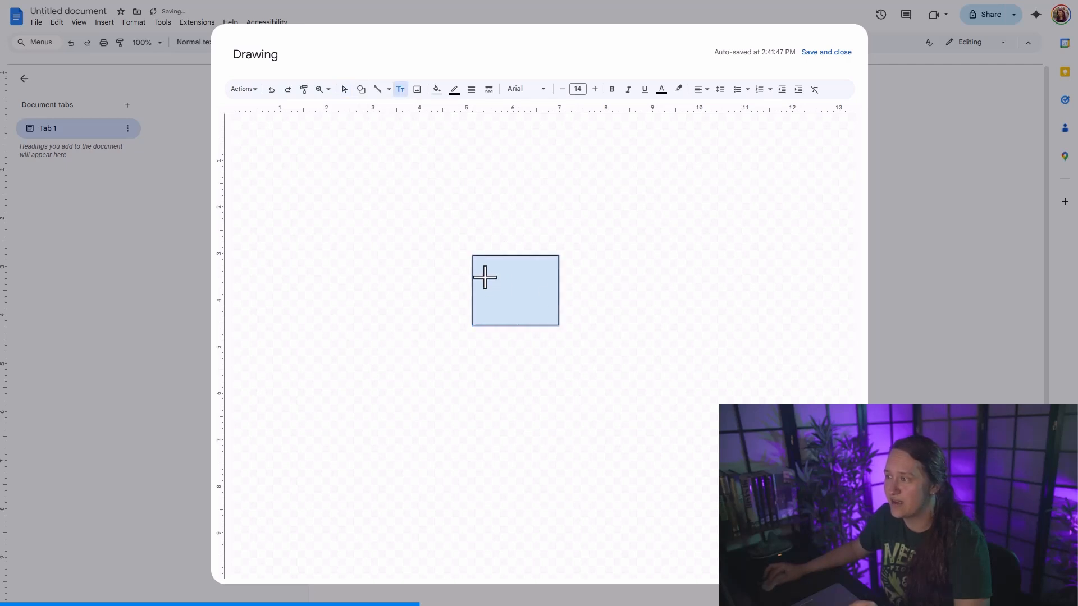
drag(488, 288, 773, 296)
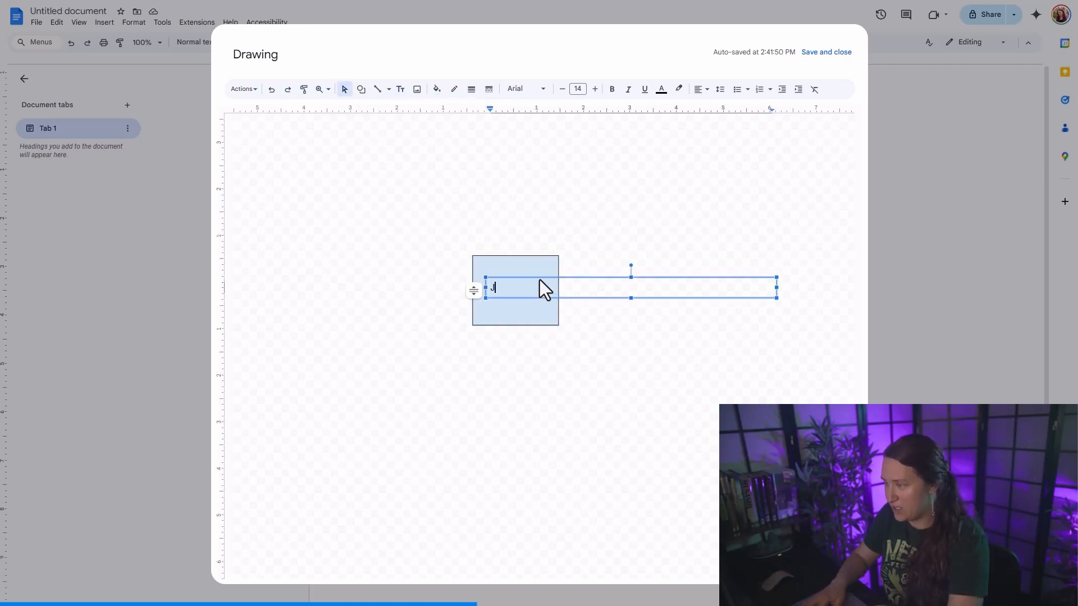
text(Joe is hungry and wants bread)
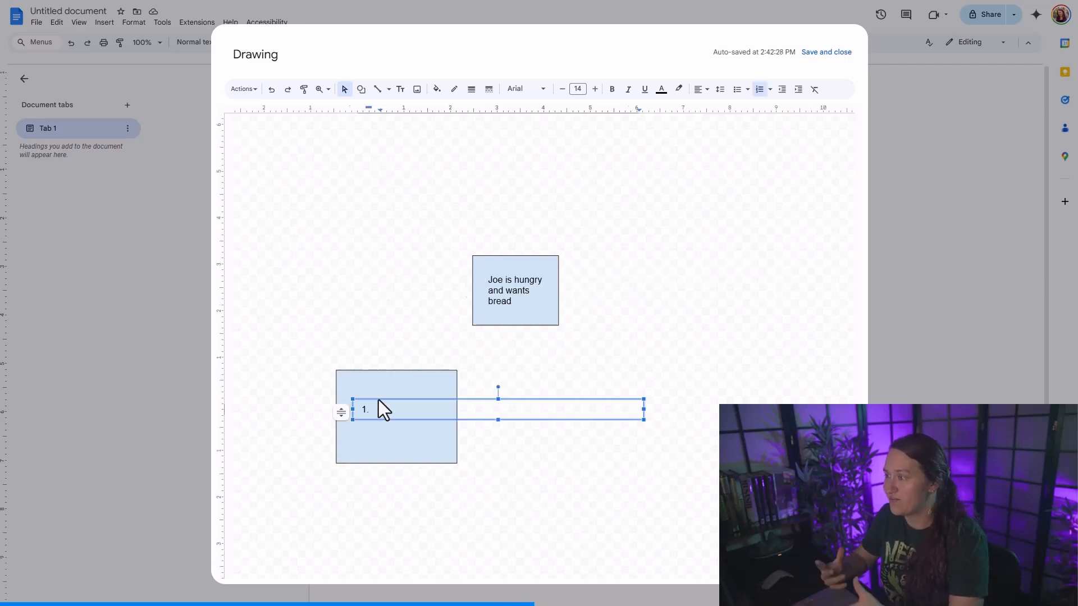
text(as no money)
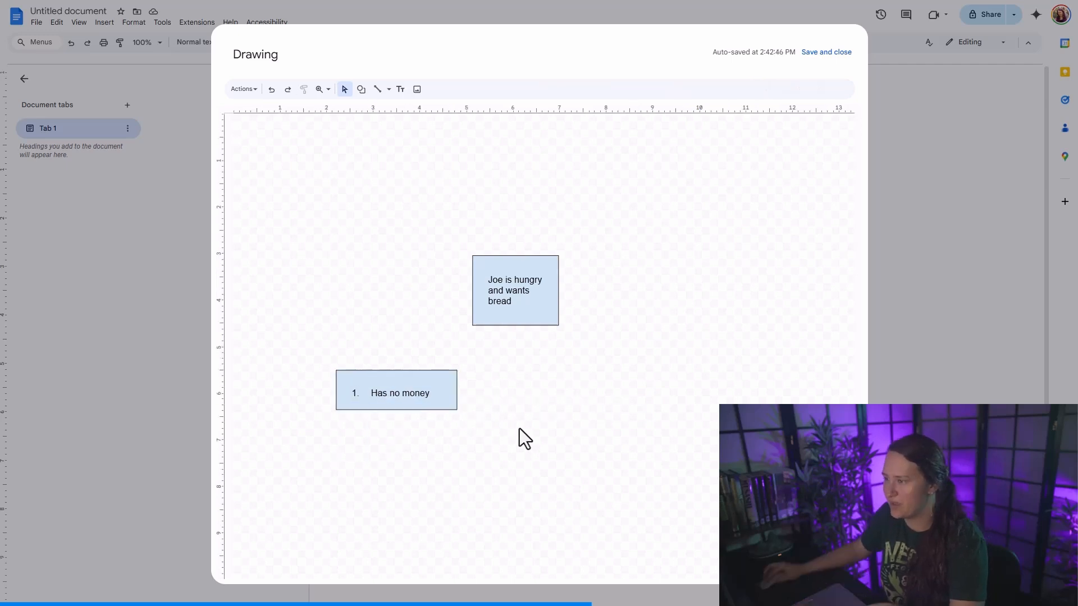
Extend the drawing with connected story-step boxes and fill the 'Joe is hungry' box yellow.
click(396, 392)
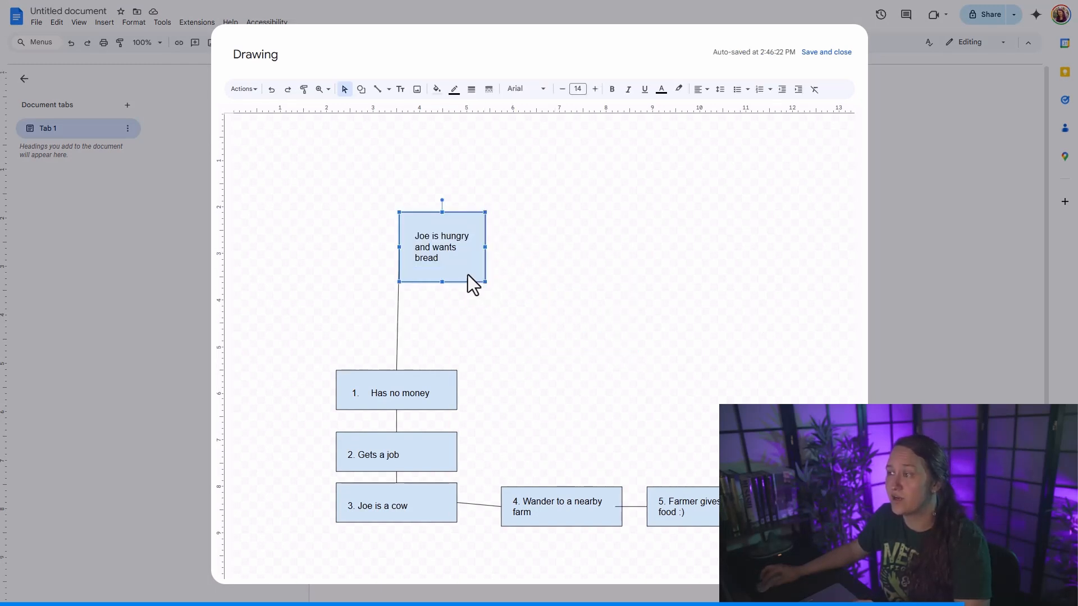
click(436, 89)
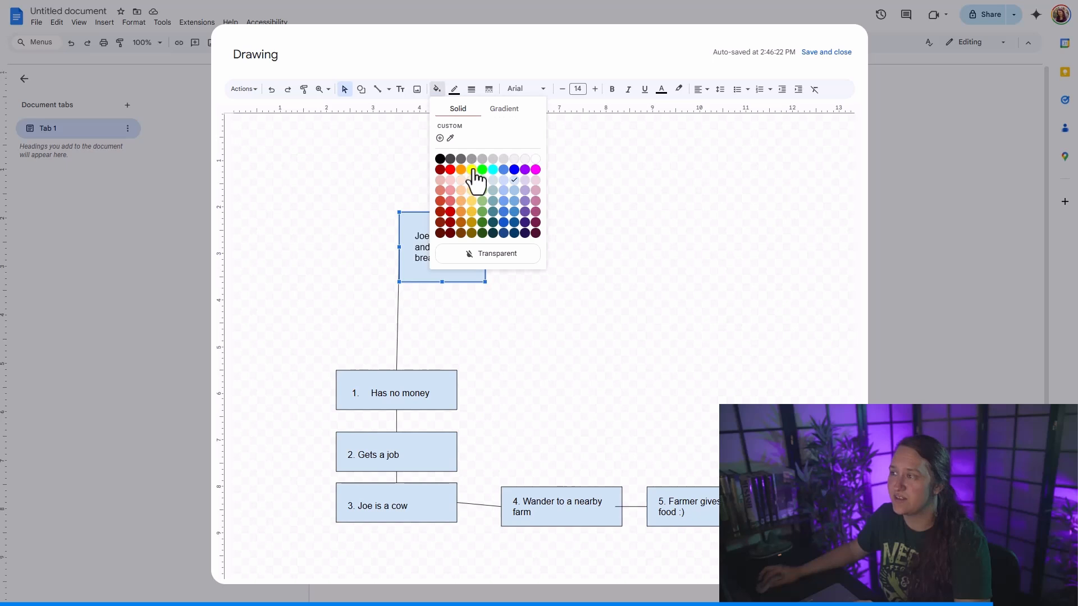
click(460, 169)
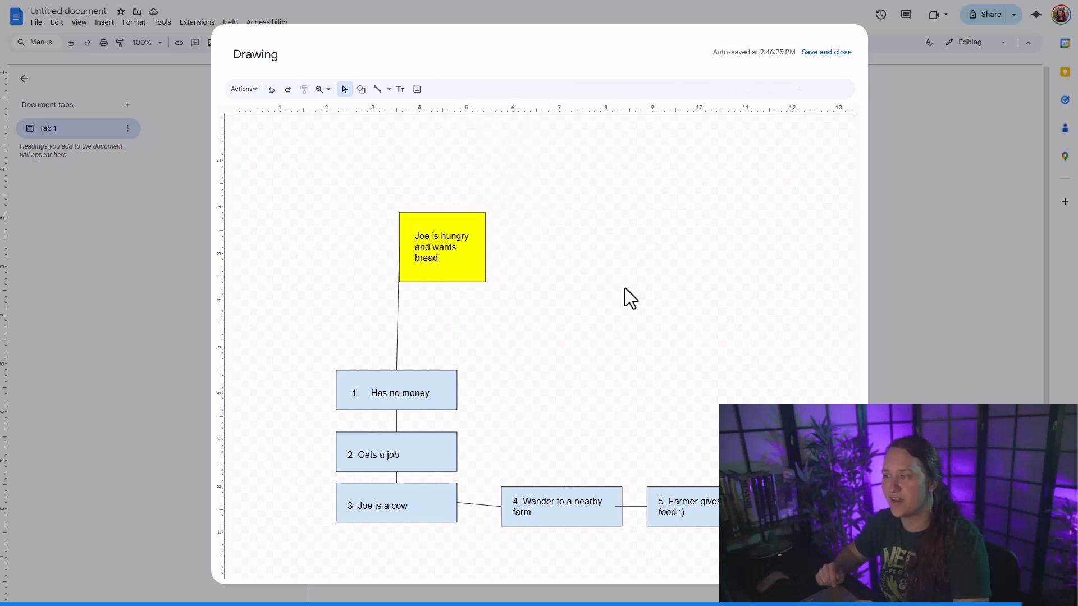
click(826, 52)
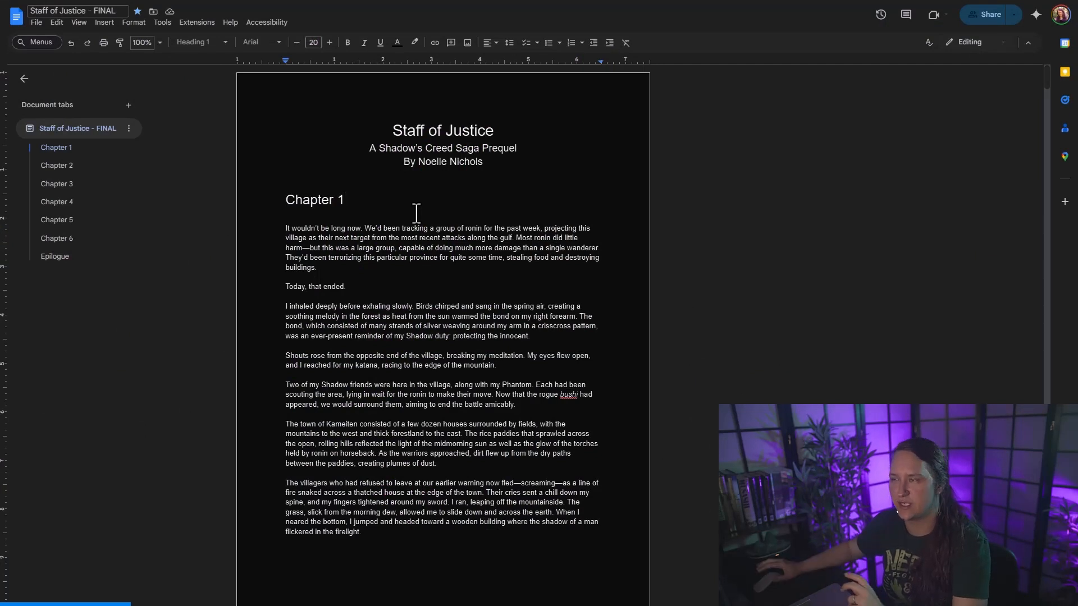
mouse_move(54, 40)
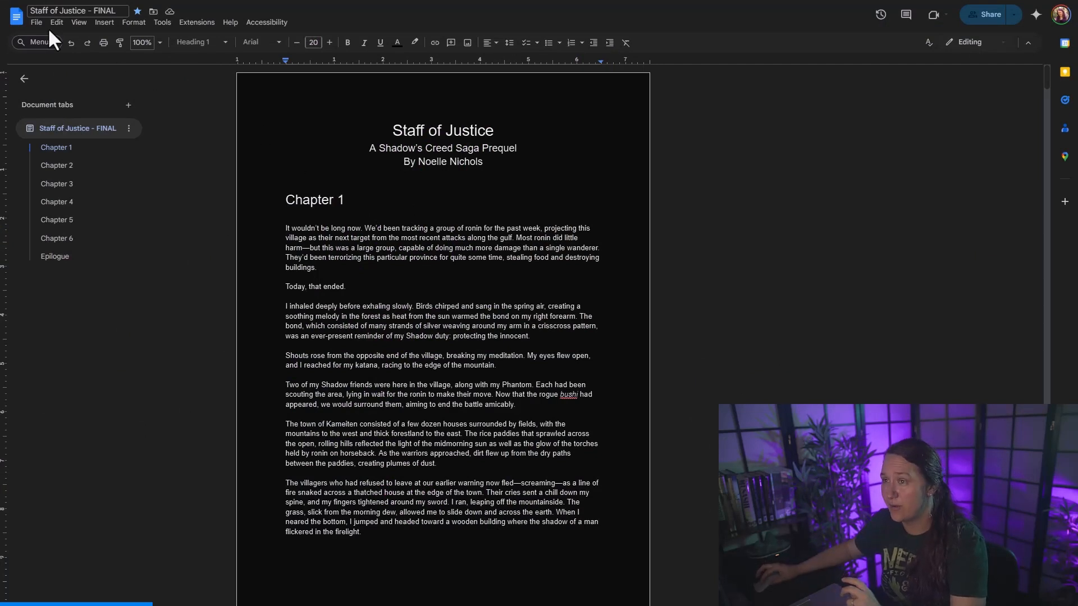
Name the manuscript's current version 'Original' in version history and save it.
click(36, 22)
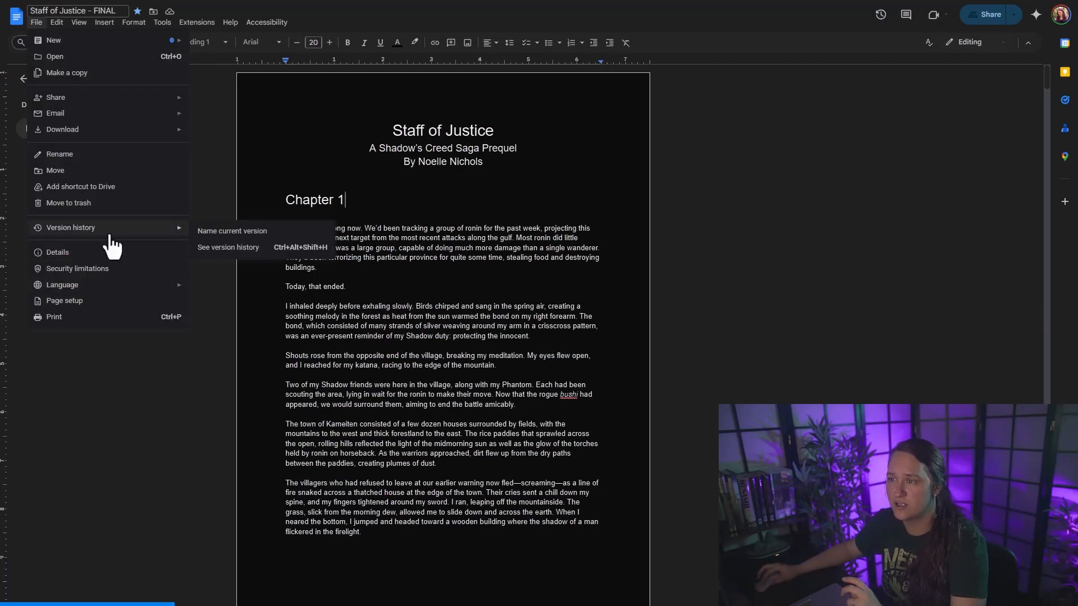
click(232, 230)
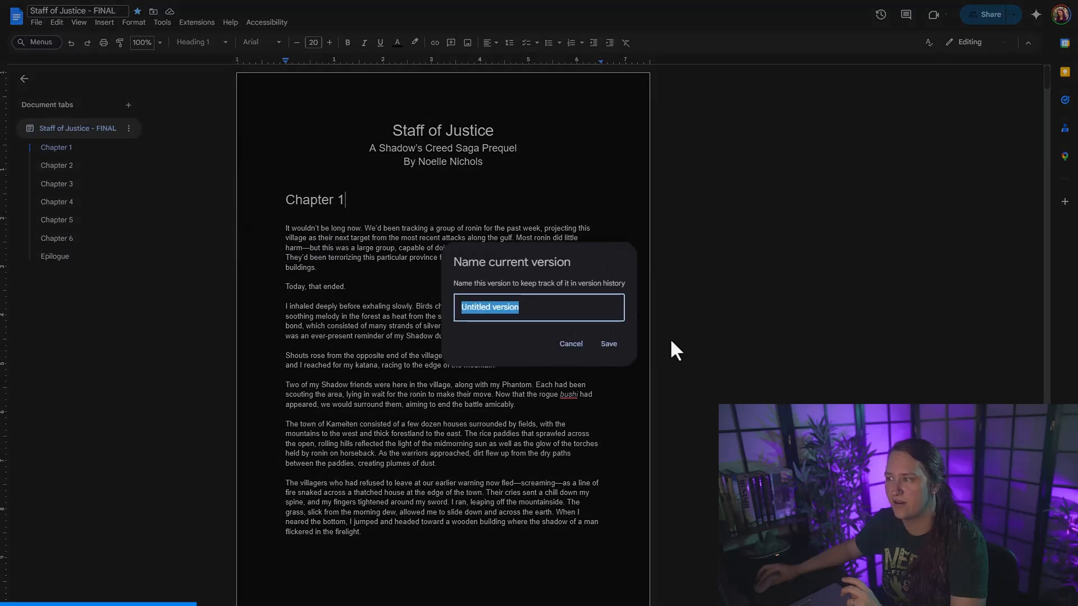
mouse_move(680, 359)
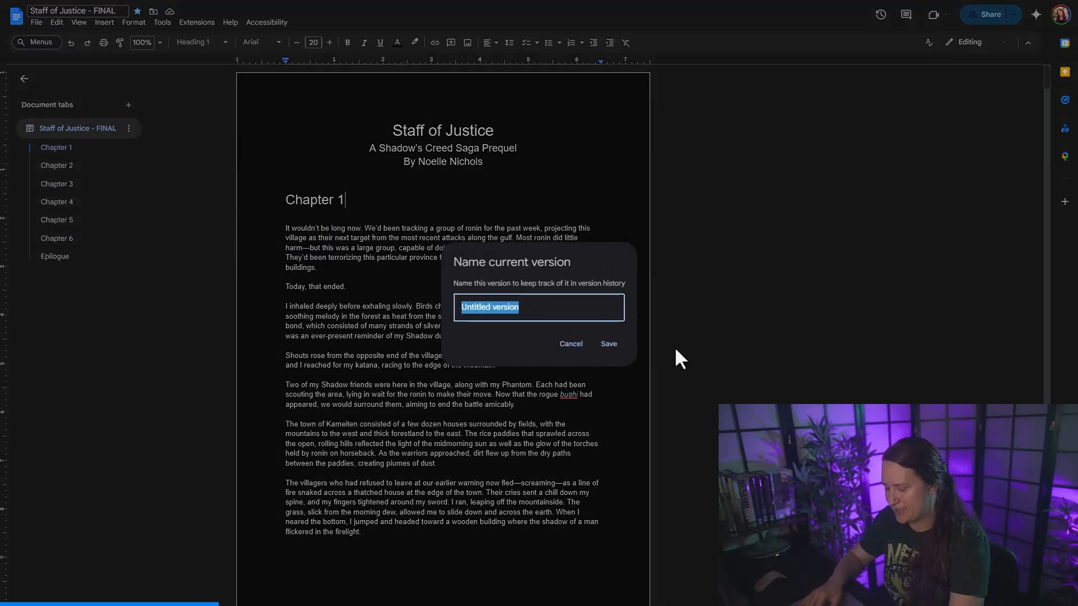
text(Original)
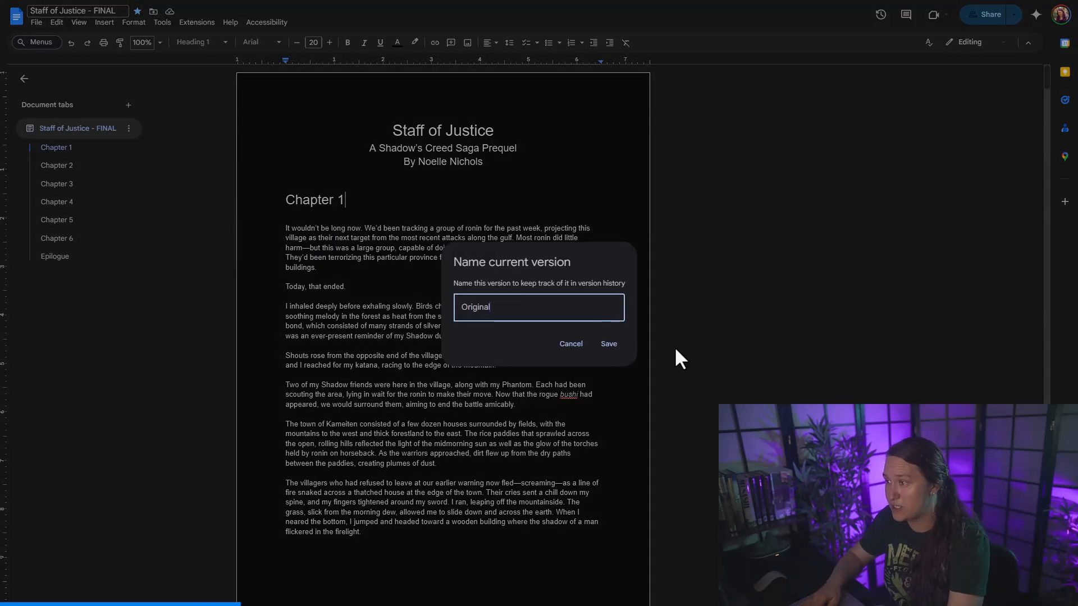
click(608, 344)
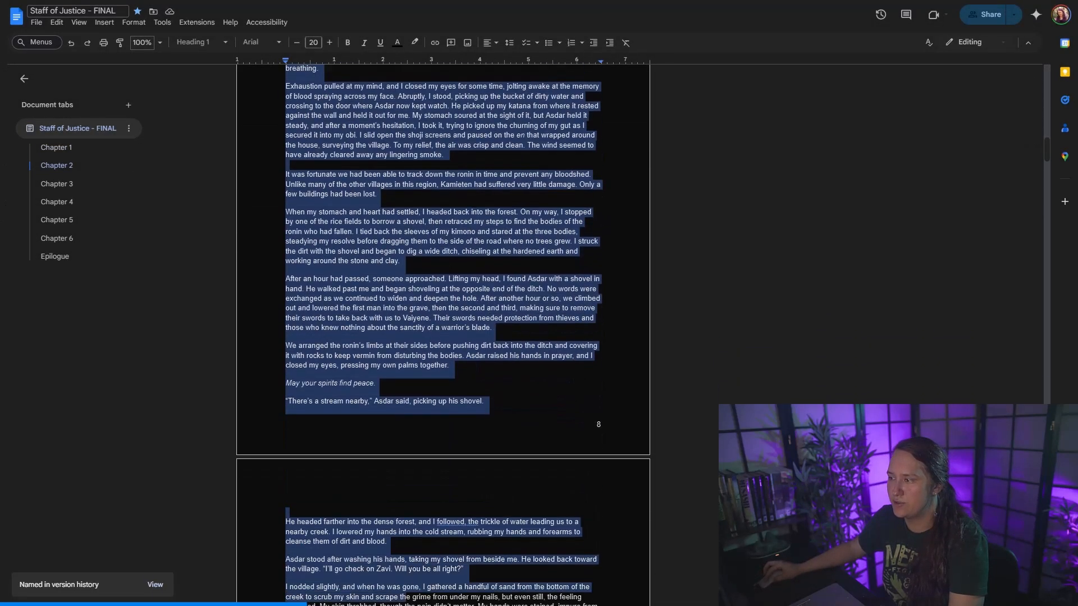
Remove Chapter 2 and start naming the current version 'Without Chapter 2'.
scroll(down, 3)
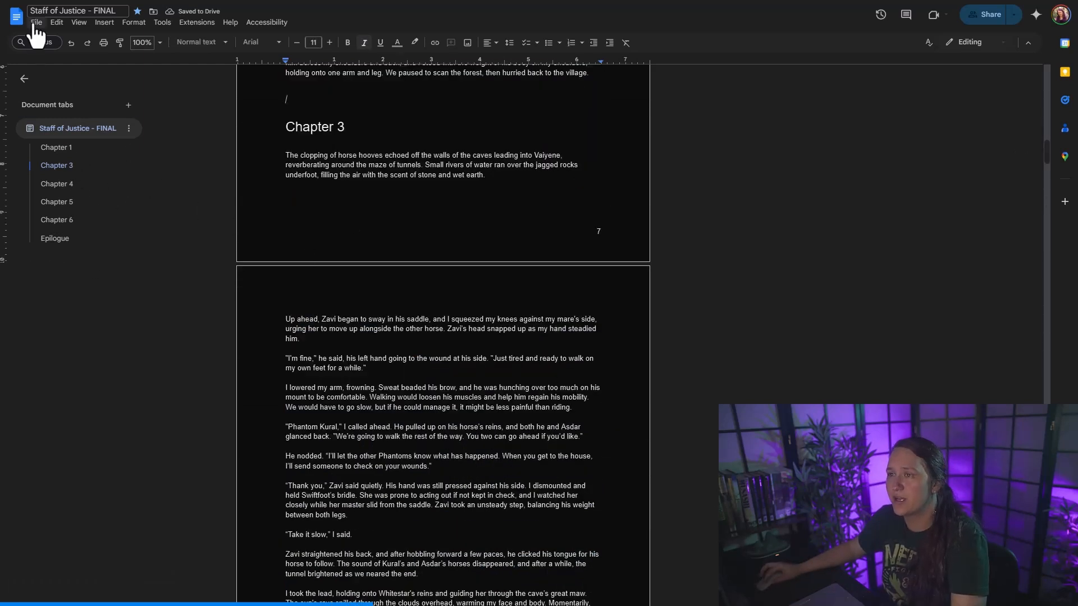
click(36, 22)
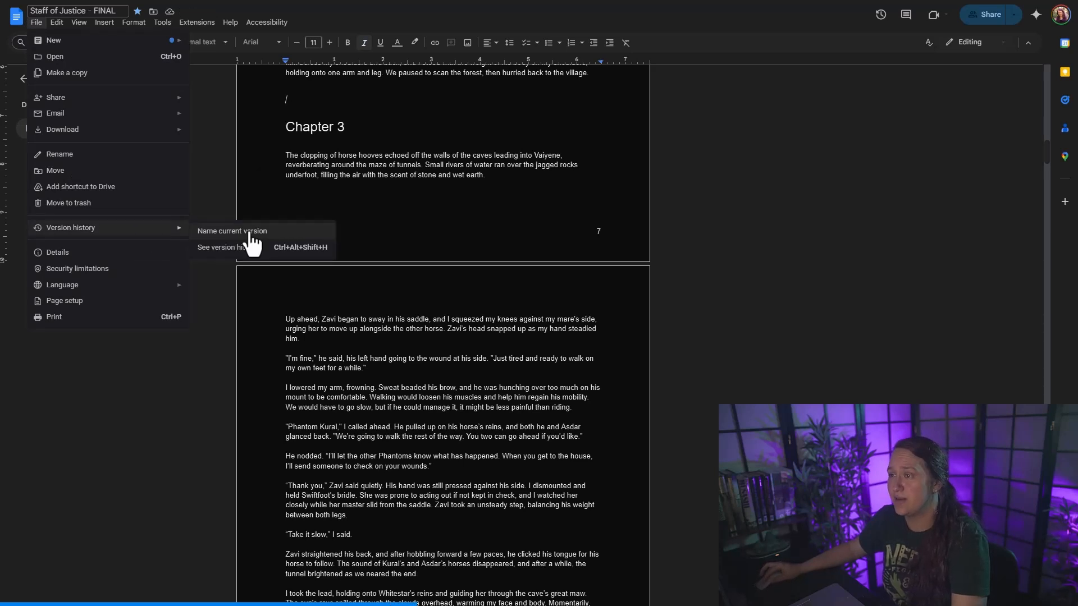
click(235, 231)
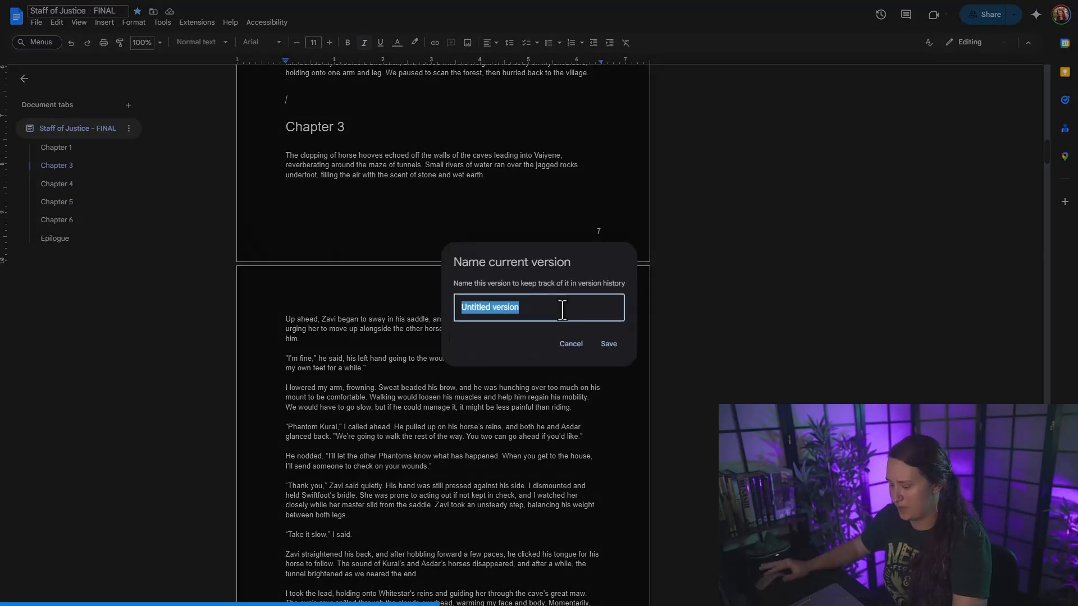
text(Without hapter 2)
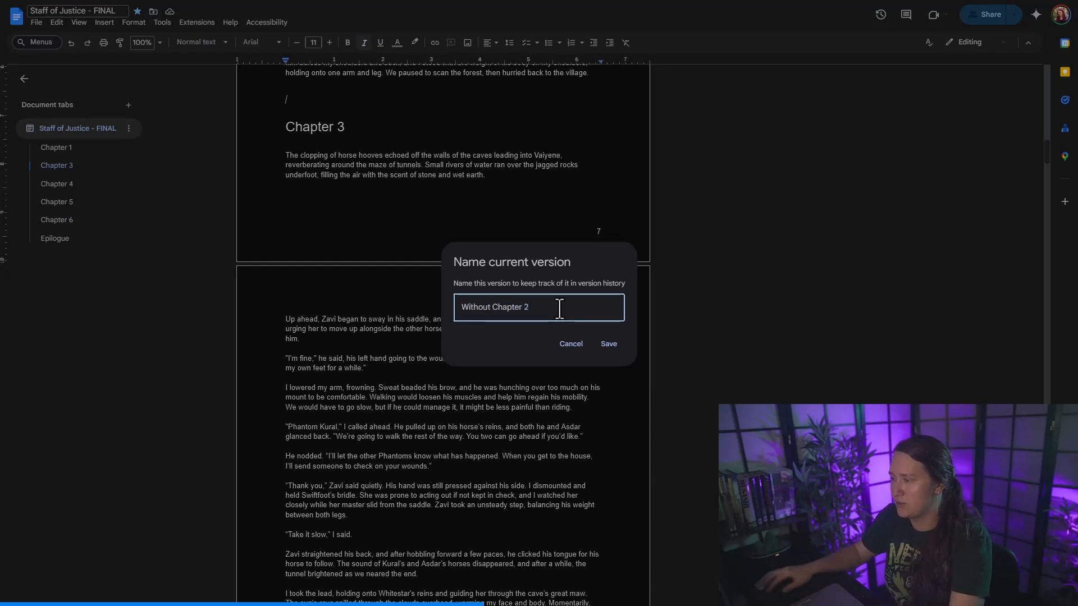
Save the 'Without Chapter 2' version name and reopen the File menu.
click(607, 344)
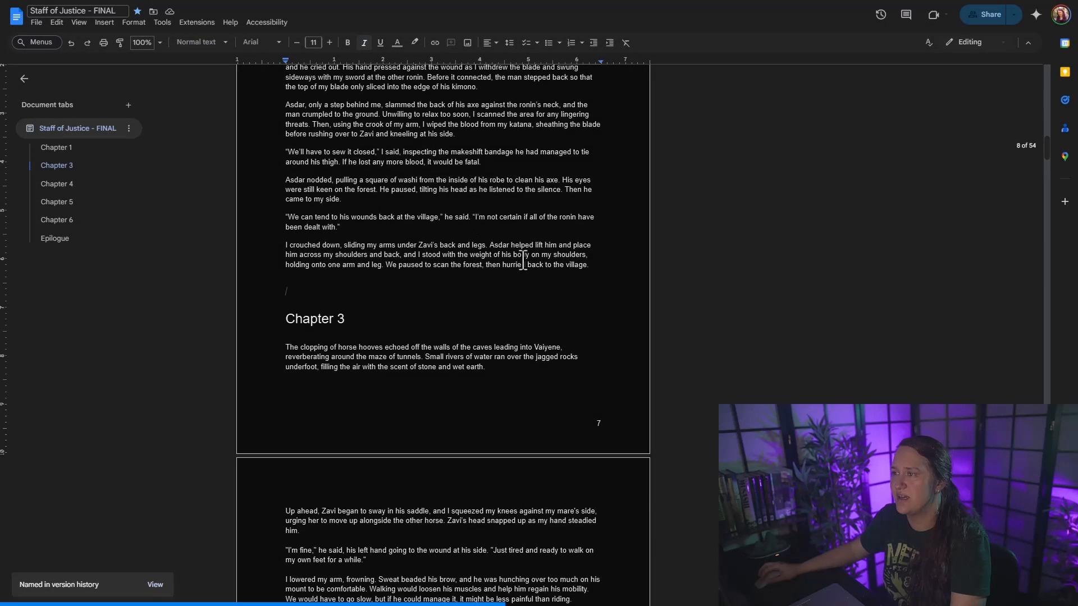
click(35, 22)
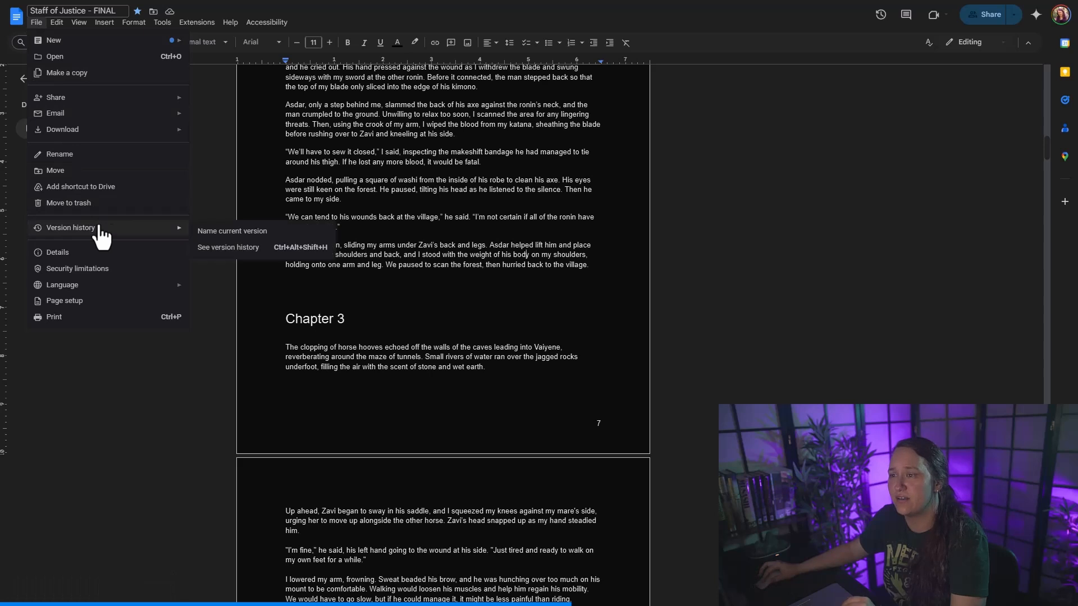
Open the full version history and scroll the 'Without Chapter 2' version showing Chapter 2 deleted.
click(228, 247)
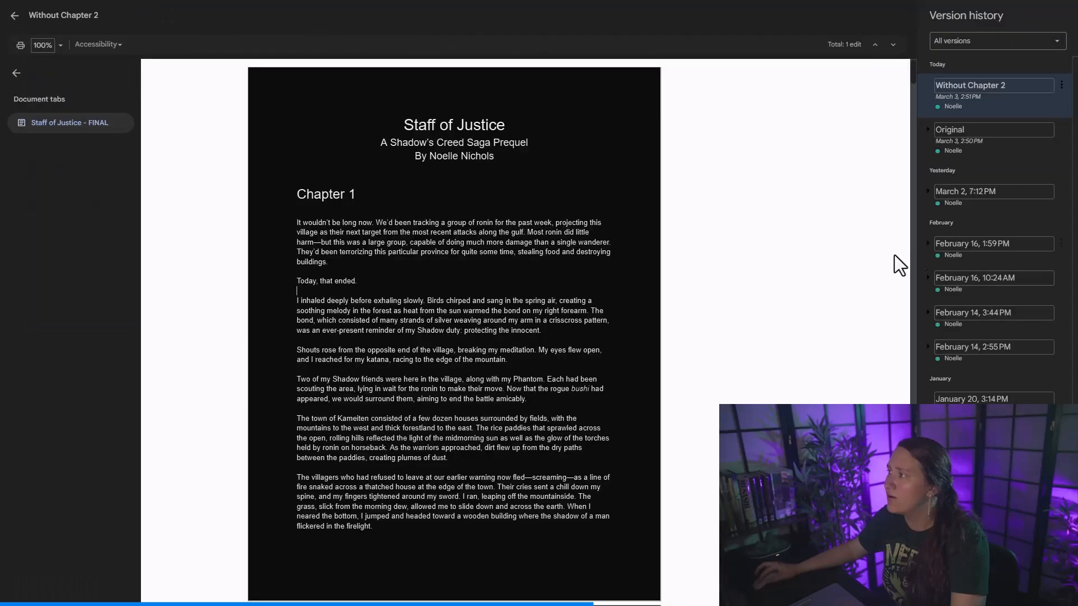
mouse_move(998, 134)
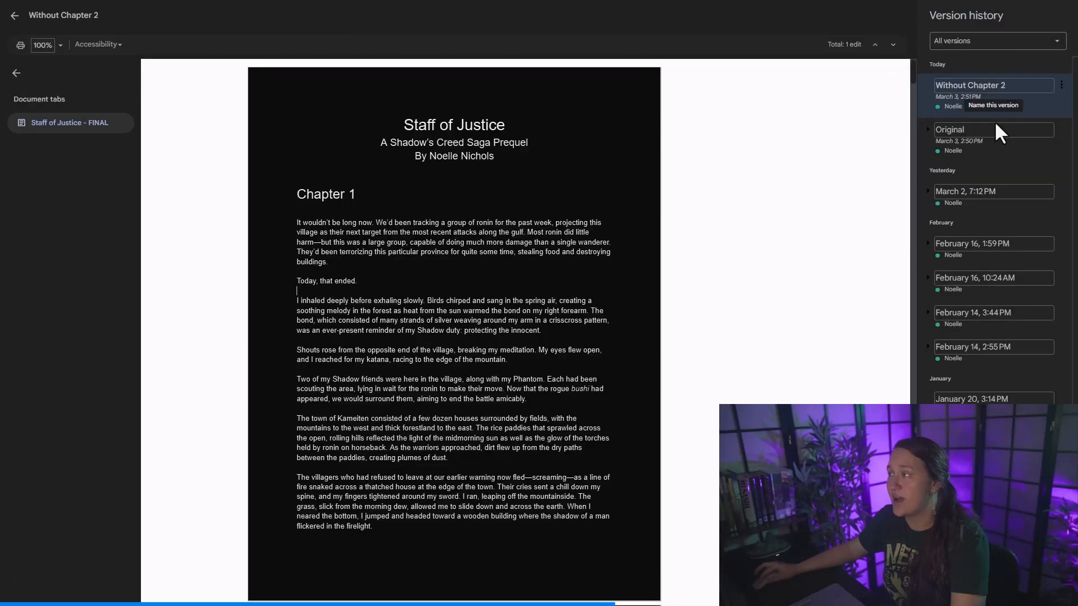
scroll(down, 3)
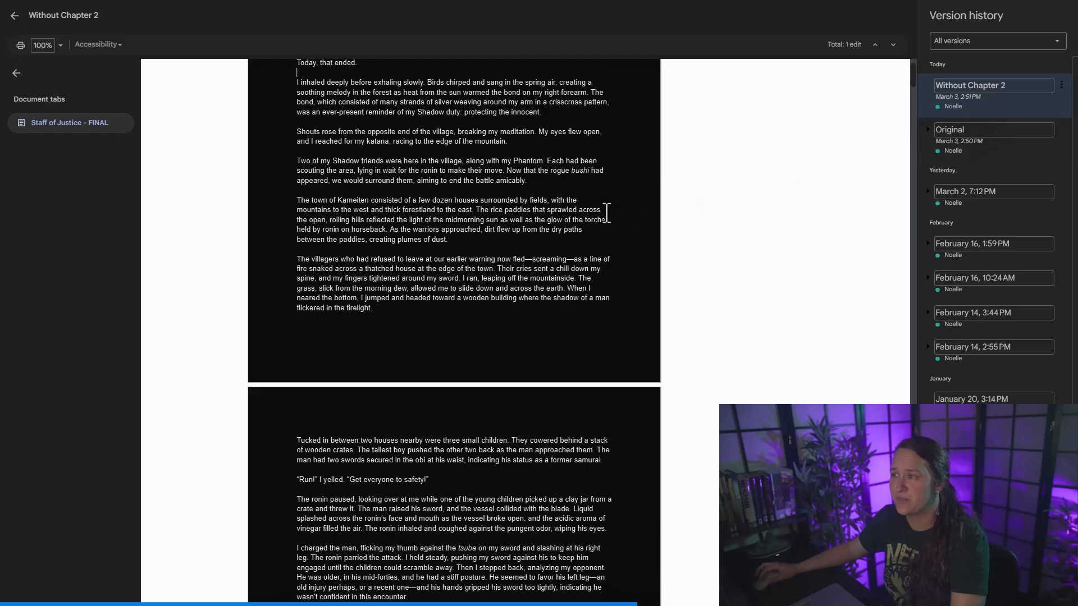
scroll(down, 3)
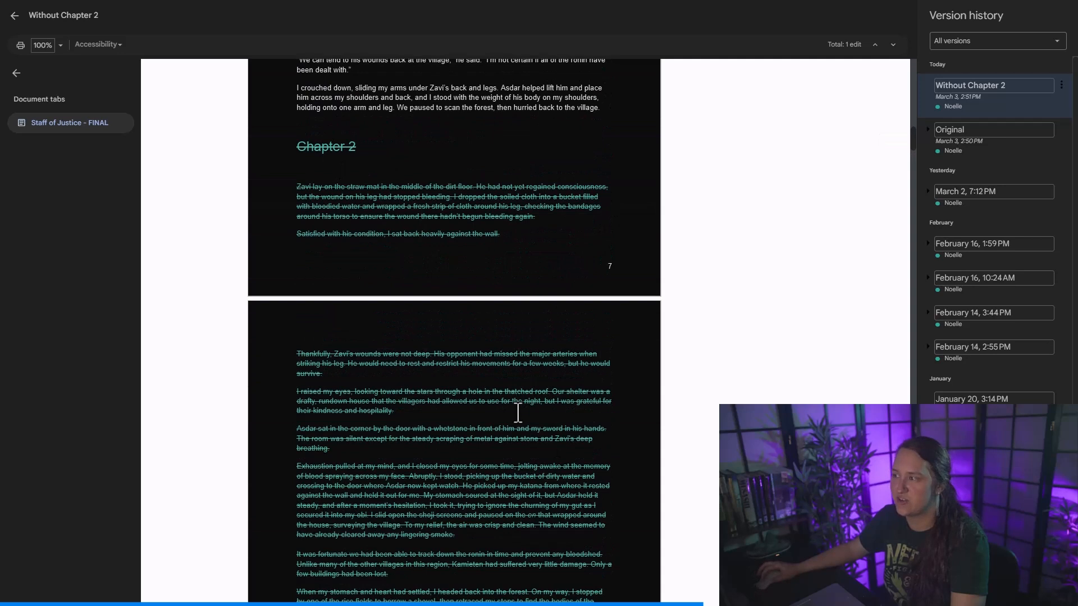
mouse_move(969, 158)
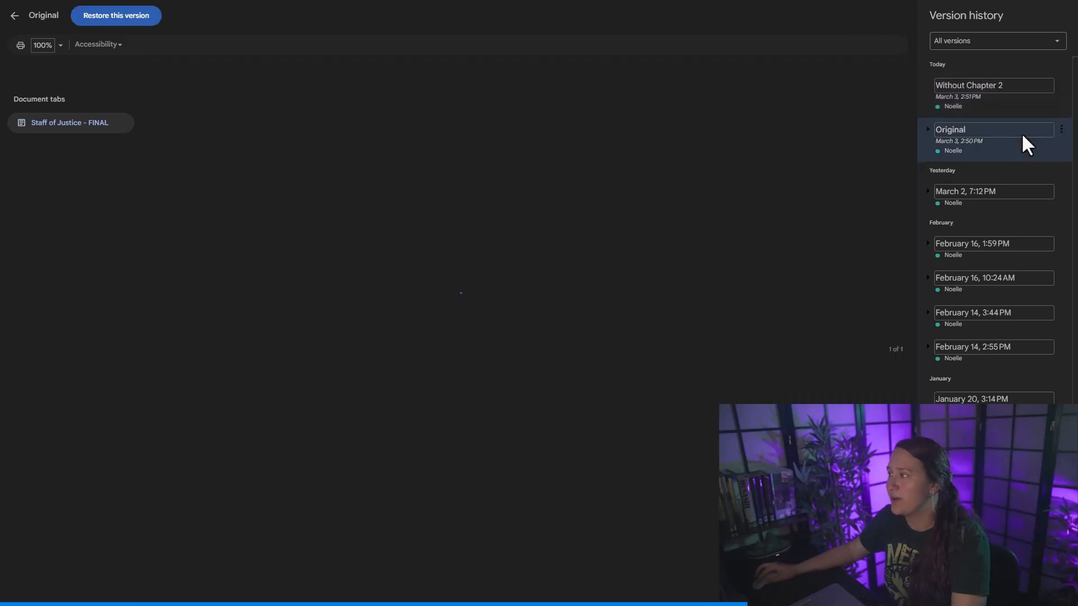
Choose 'Restore this version' from the Original version's menu and confirm the restore.
click(1060, 129)
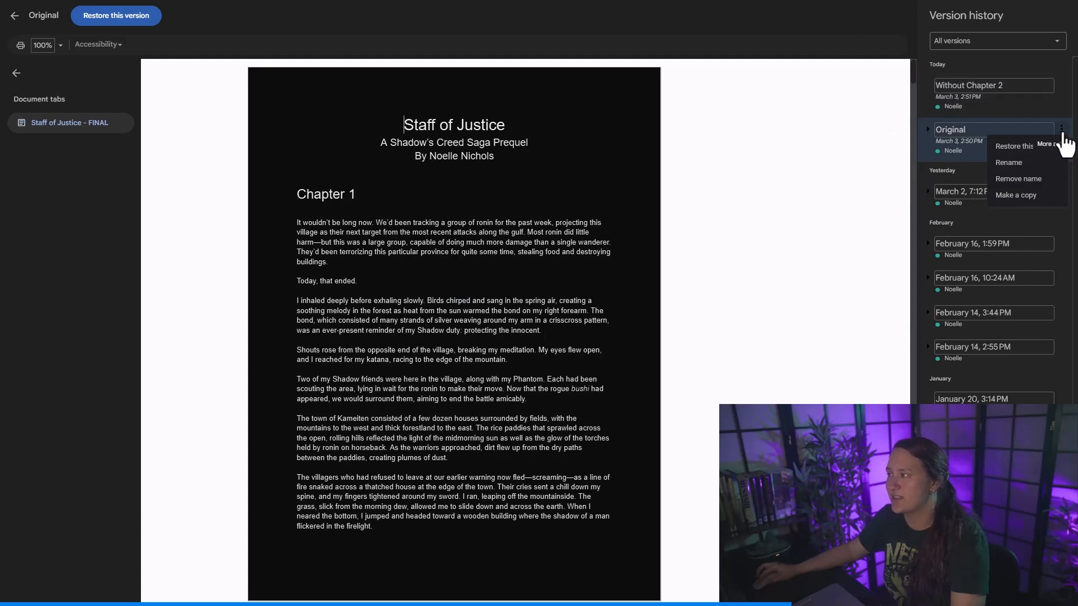
mouse_move(1020, 156)
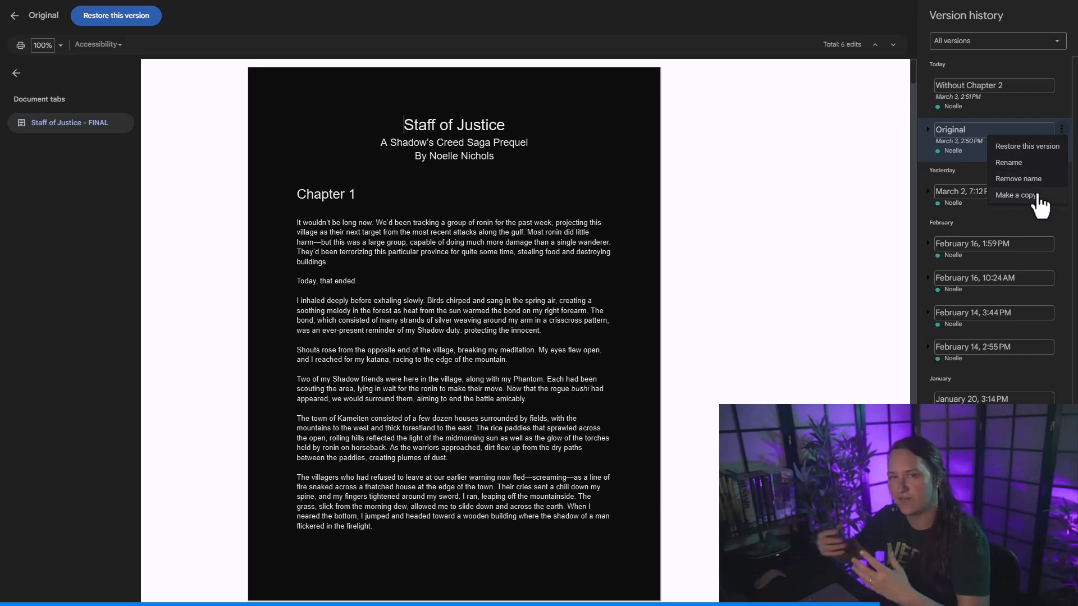
click(1027, 146)
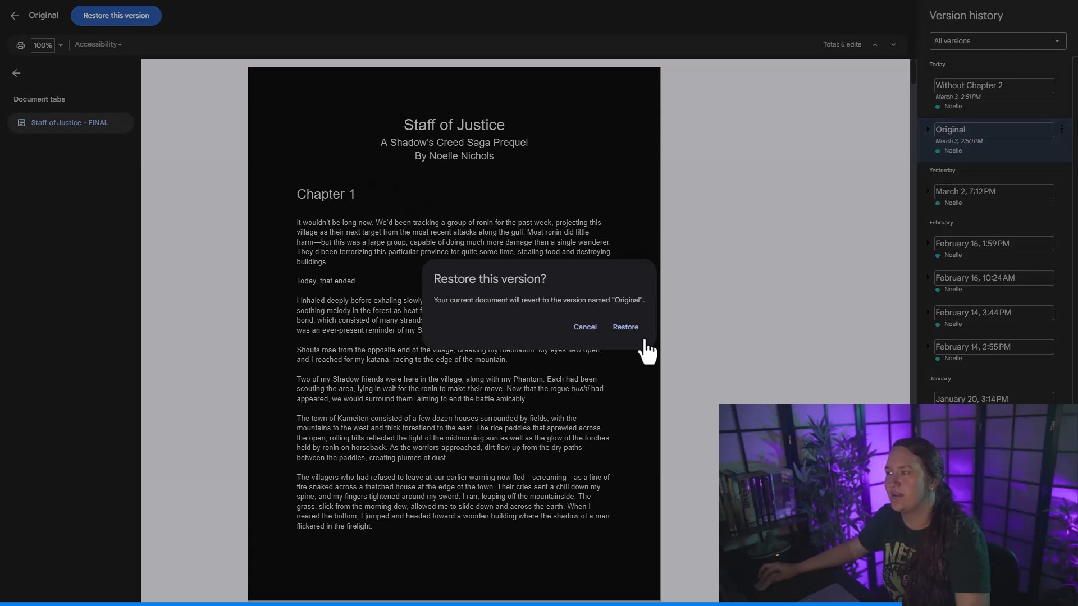
click(625, 327)
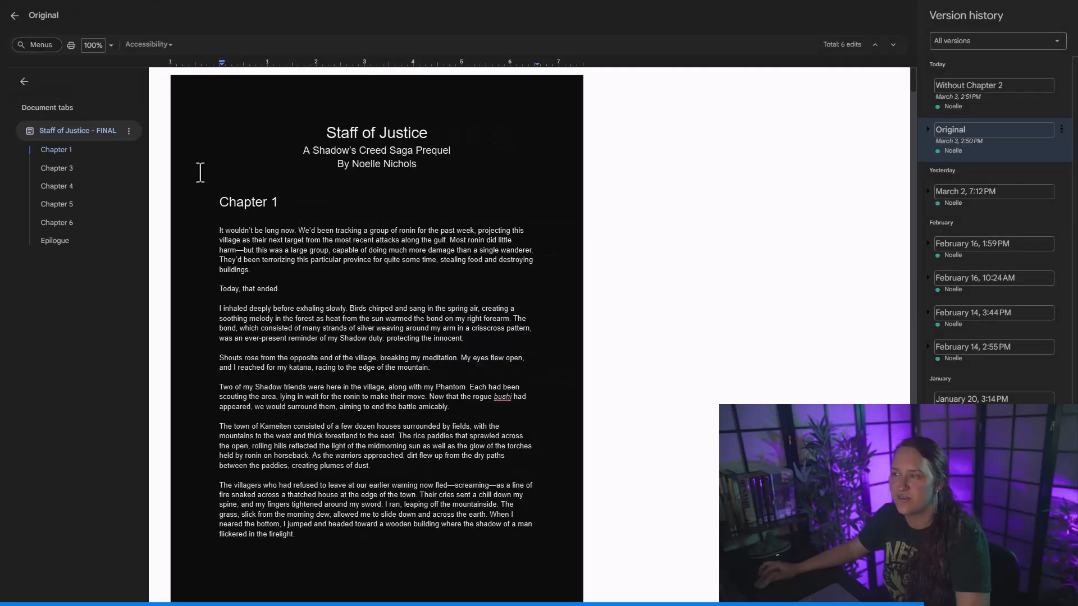
Exit the version history view back to the editable manuscript.
click(949, 129)
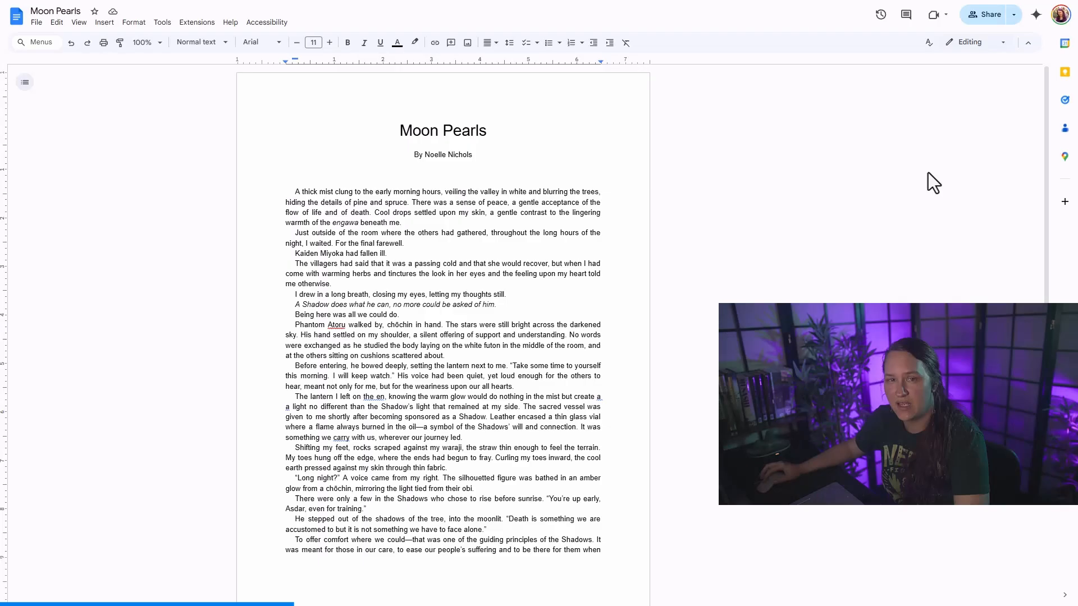
Open the Gemini side panel and start typing a question beginning 'What'.
click(1035, 11)
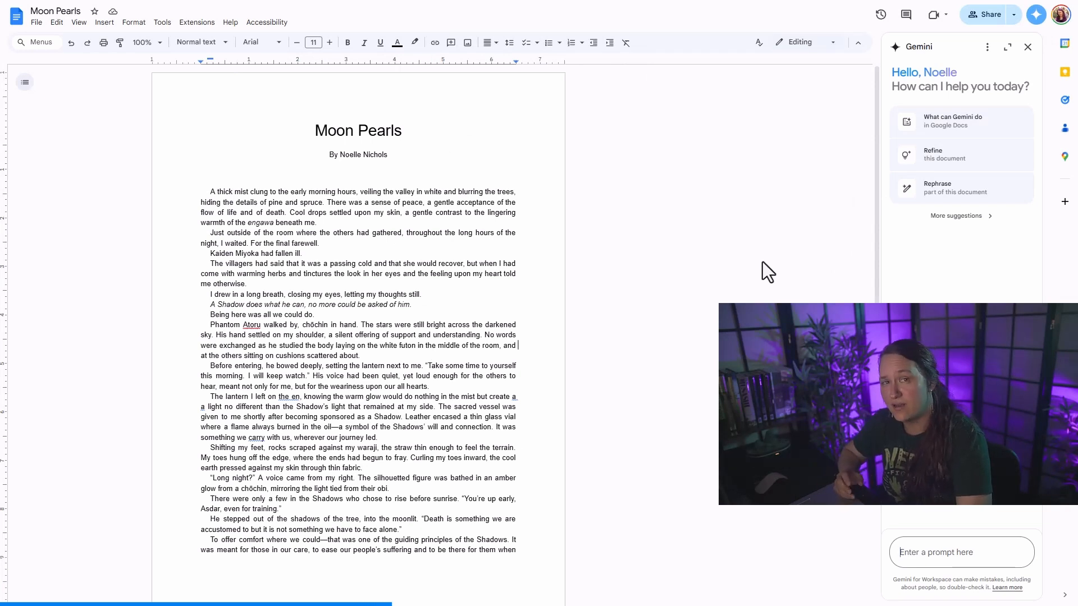
mouse_move(775, 275)
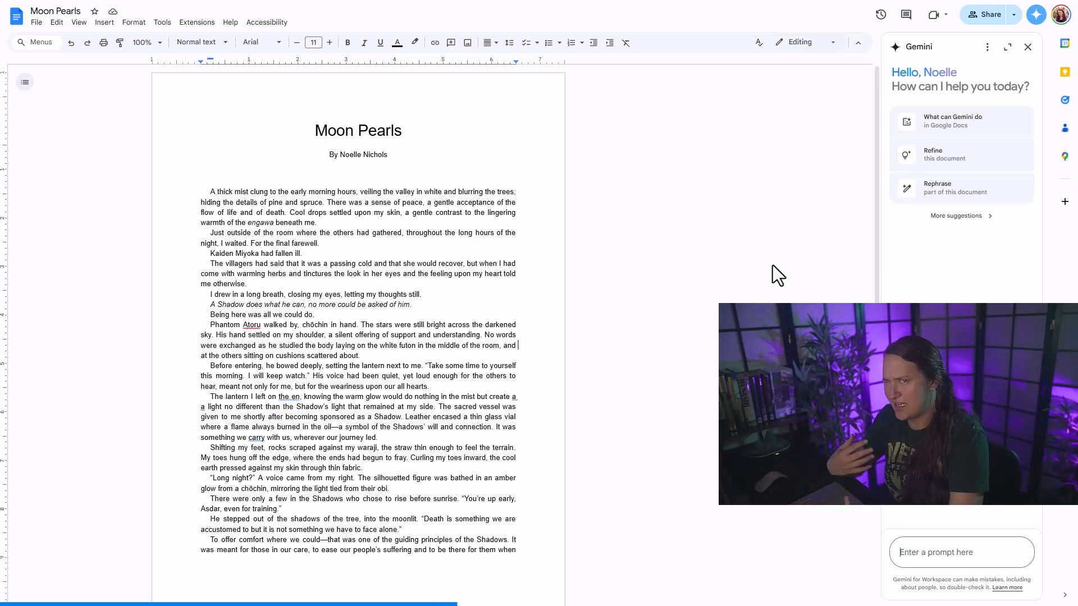
text(What)
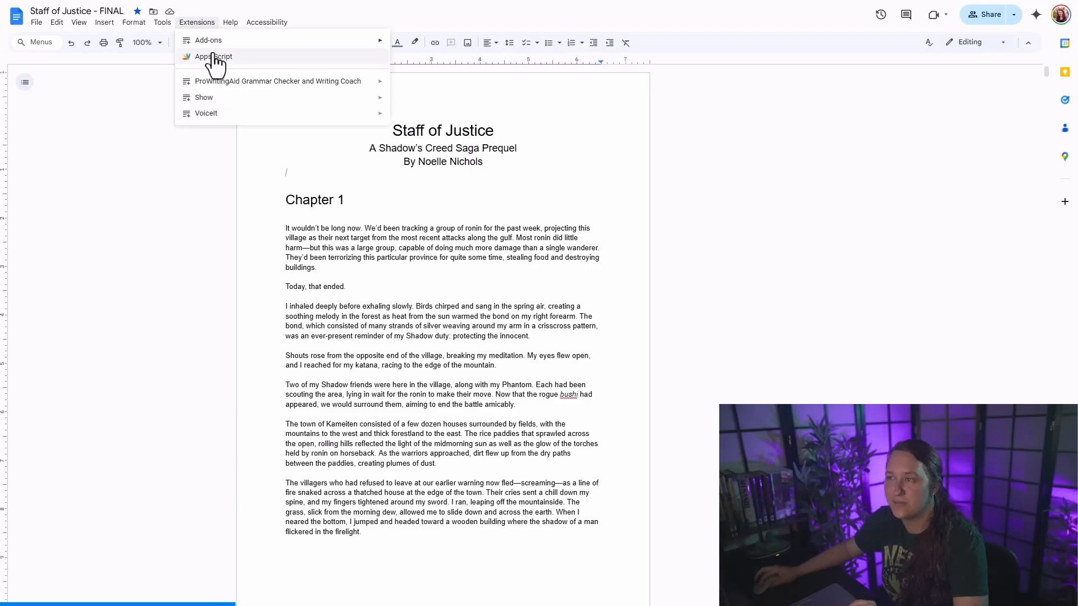
Open the bound Apps Script project 'Add Chapter Word Counts' from Extensions.
click(213, 56)
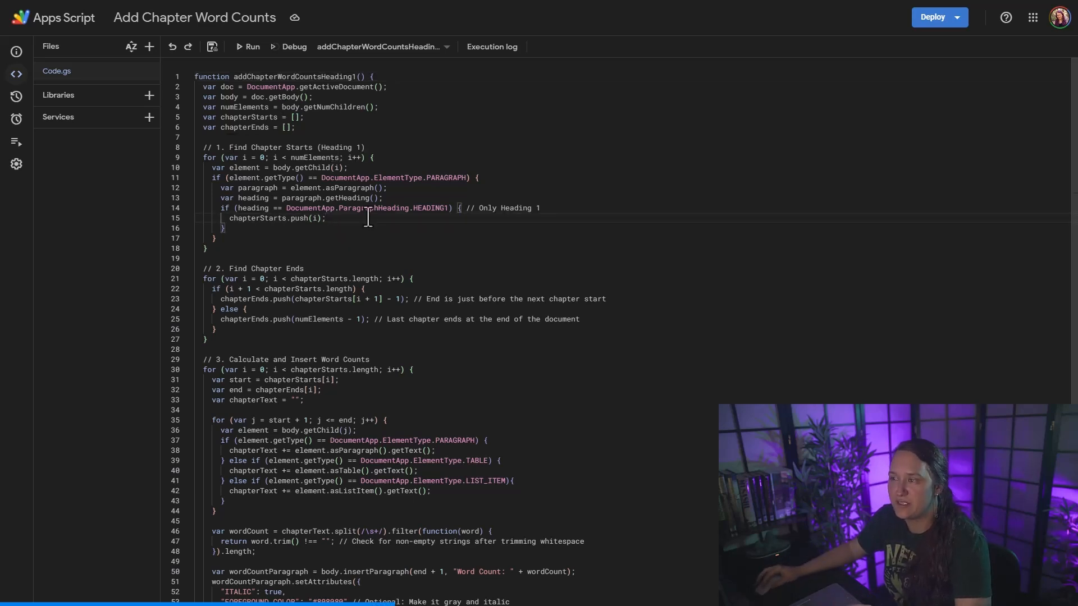
scroll(down, 3)
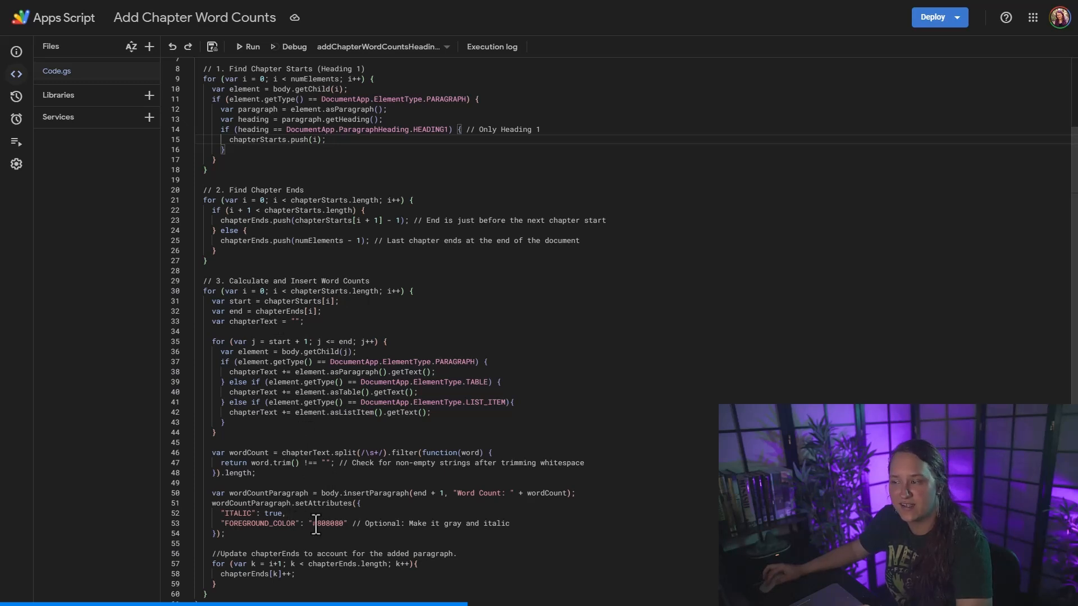
mouse_move(318, 523)
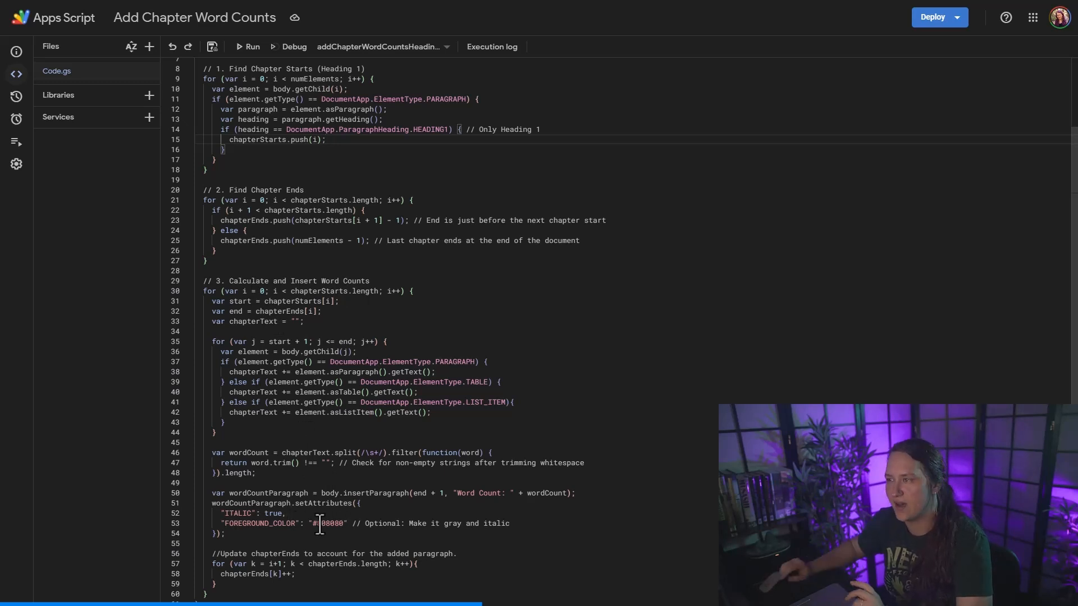
mouse_move(252, 62)
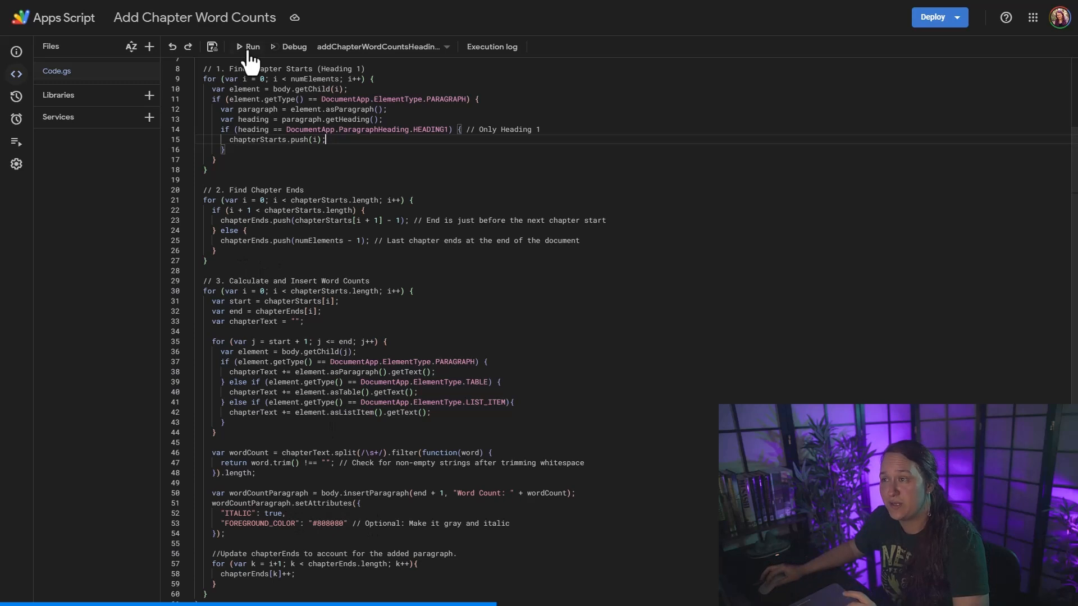
Run the word-count script, reviewing permissions and proceeding past the unverified-app warning.
click(251, 46)
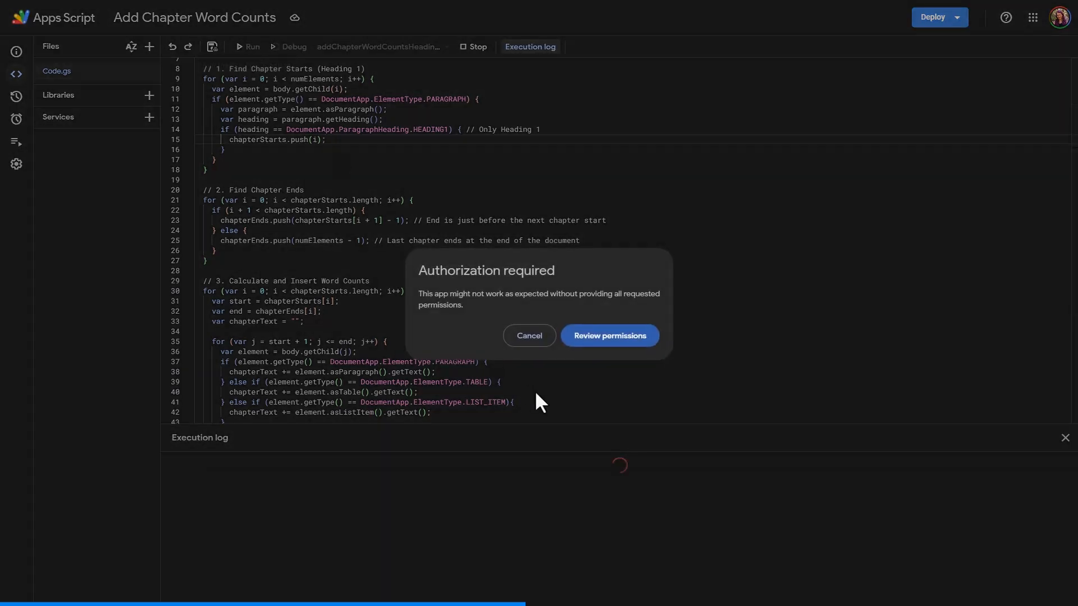
click(607, 336)
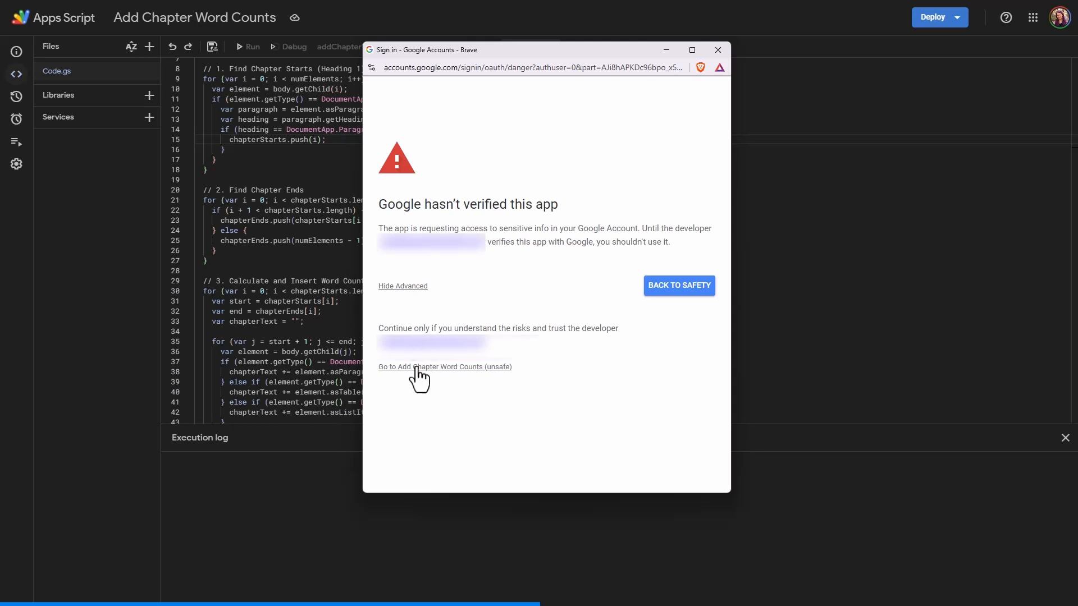
click(444, 367)
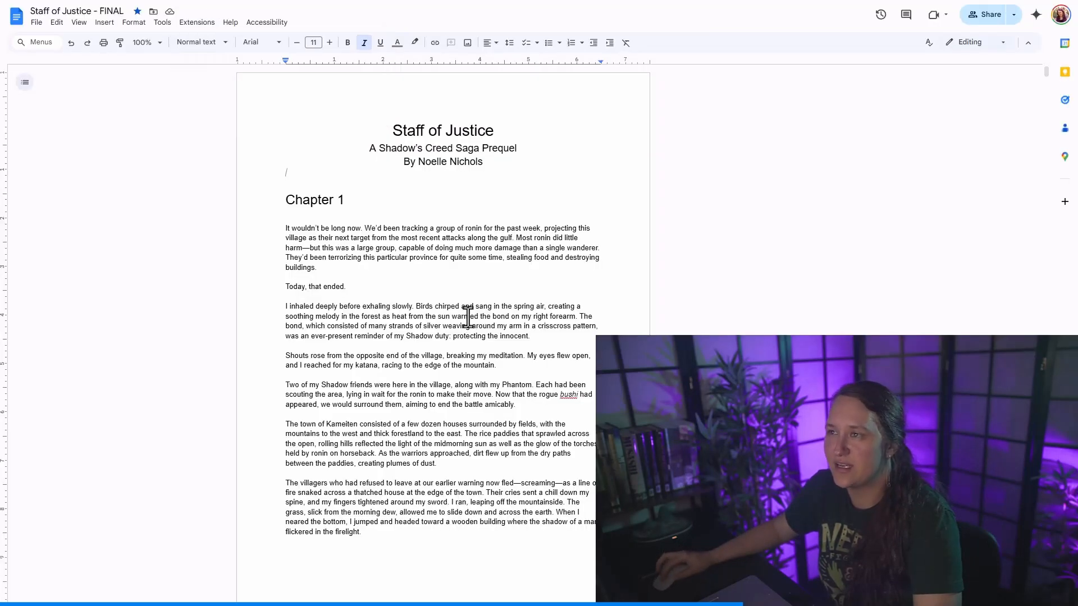
Open the chapter outline and jump between chapters to check inserted word counts like 3539.
scroll(down, 3)
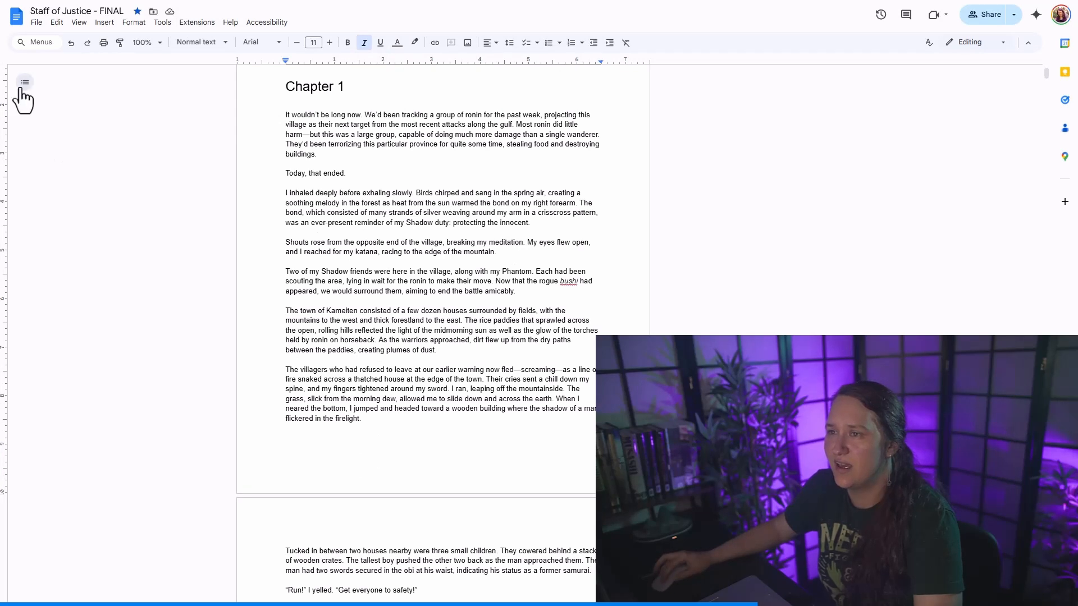
click(25, 82)
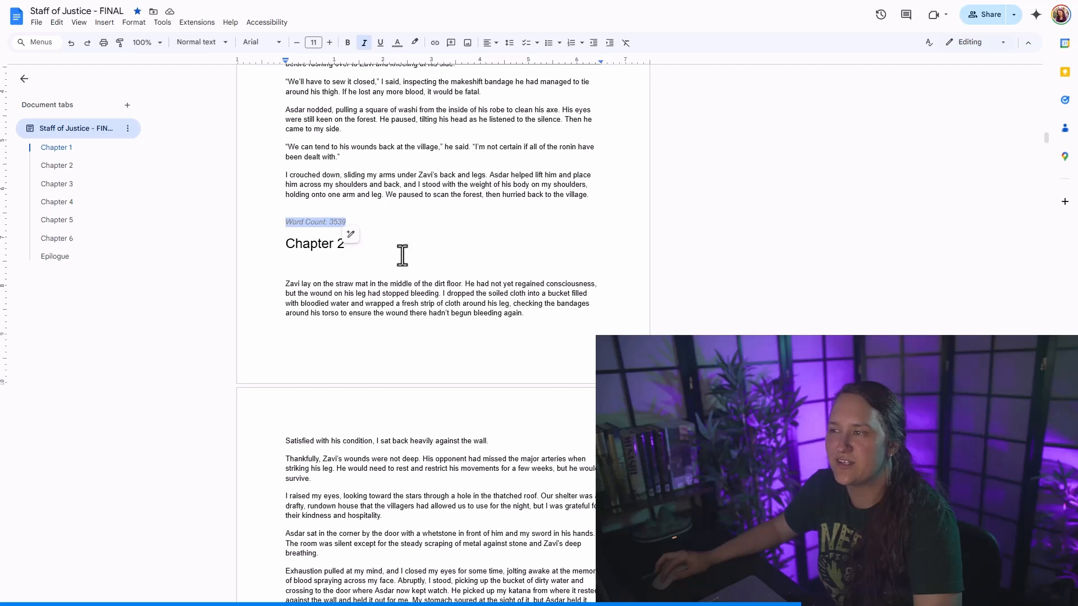
click(56, 184)
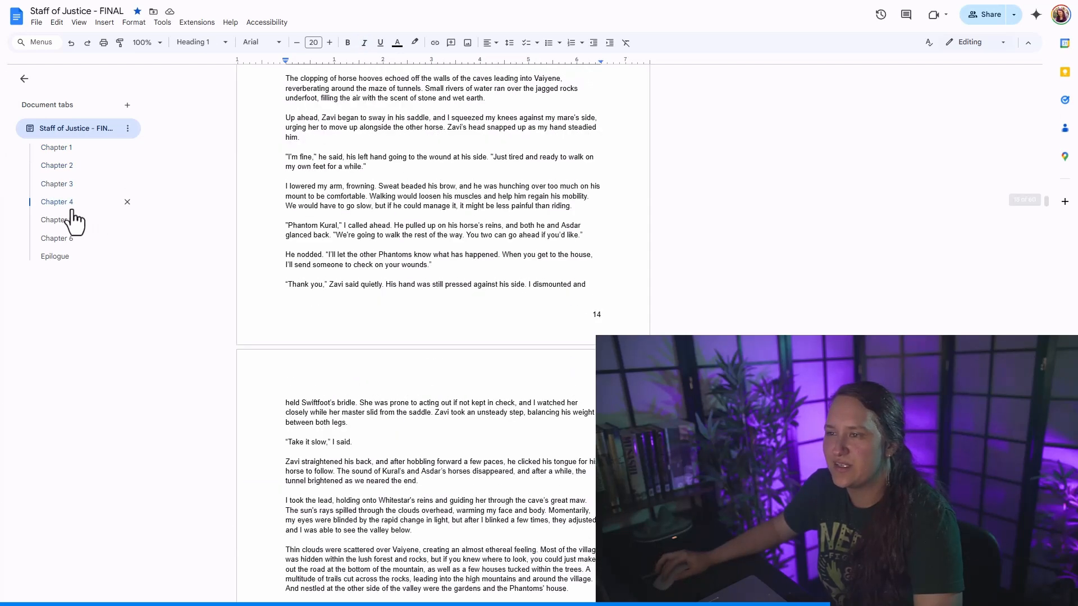
click(56, 201)
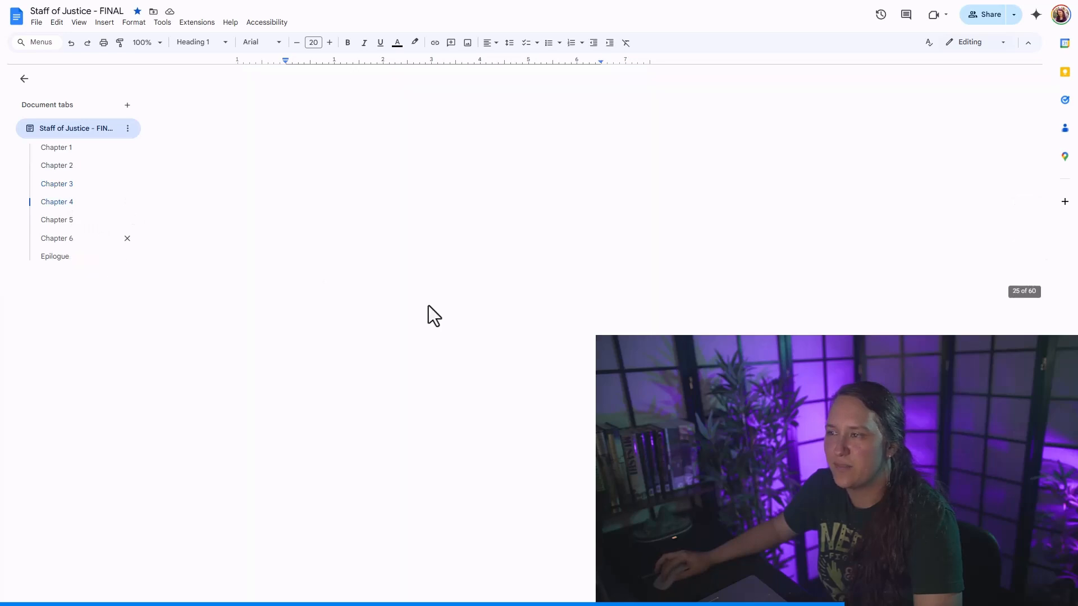